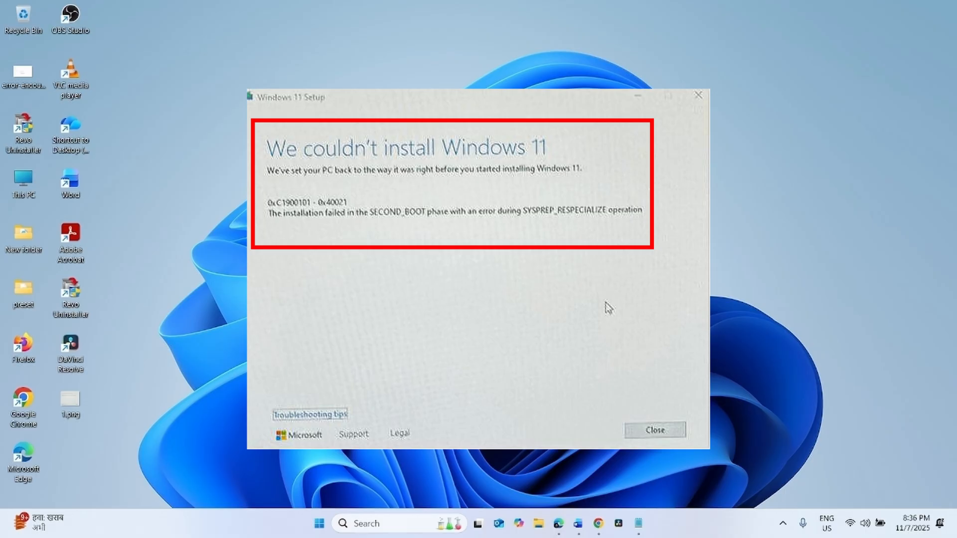
Close the Windows 11 Setup failure message (error 0xC1900101 - 0x40021).
click(655, 430)
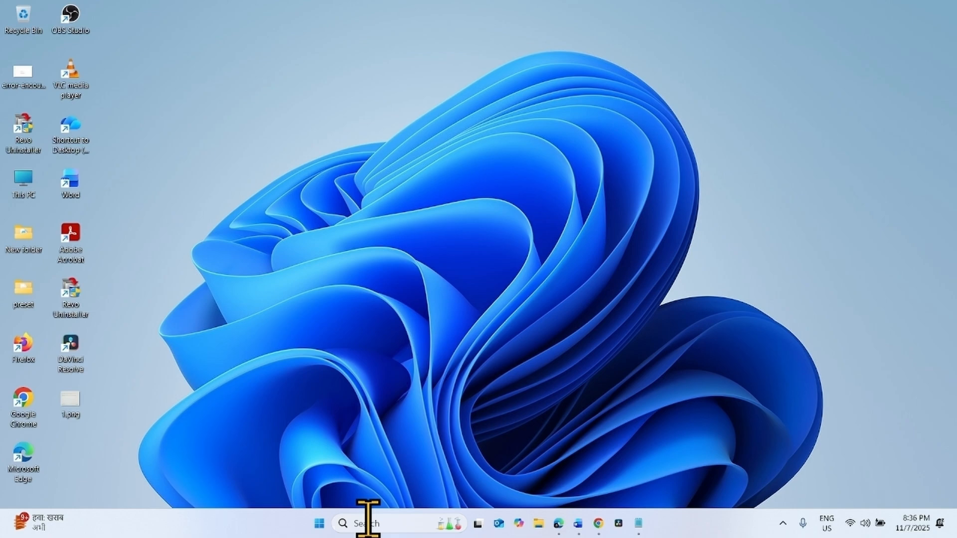
Search for 'cmd' and launch Command Prompt with administrator rights.
click(371, 524)
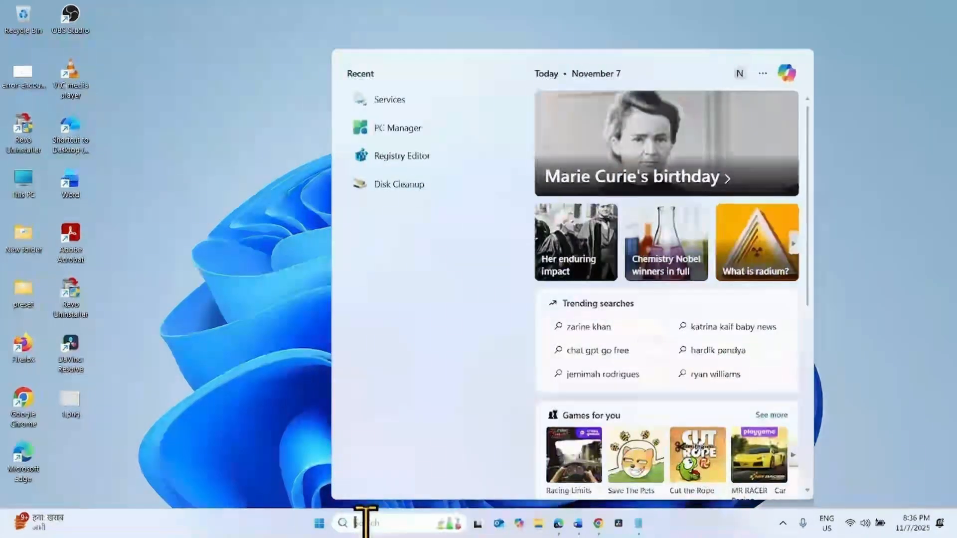
text(cmd)
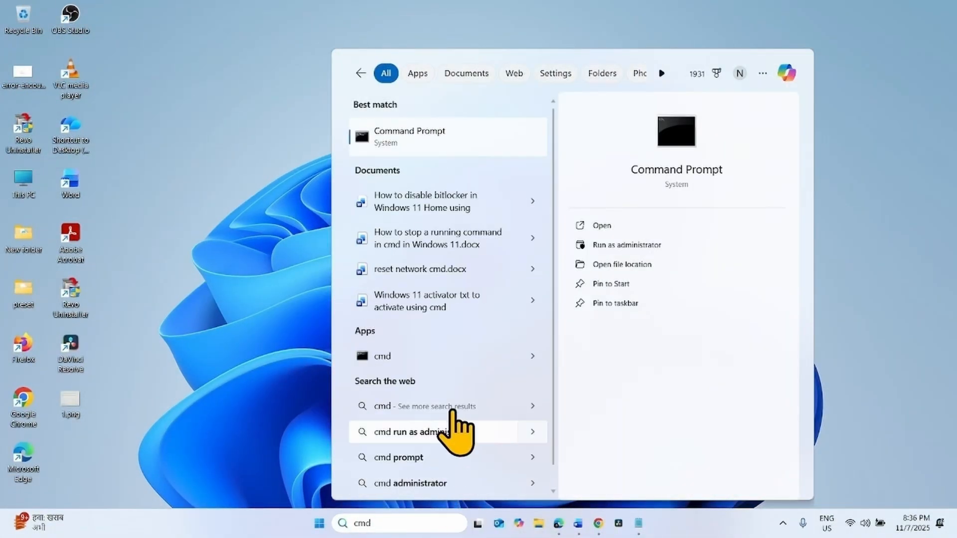
right_click(429, 137)
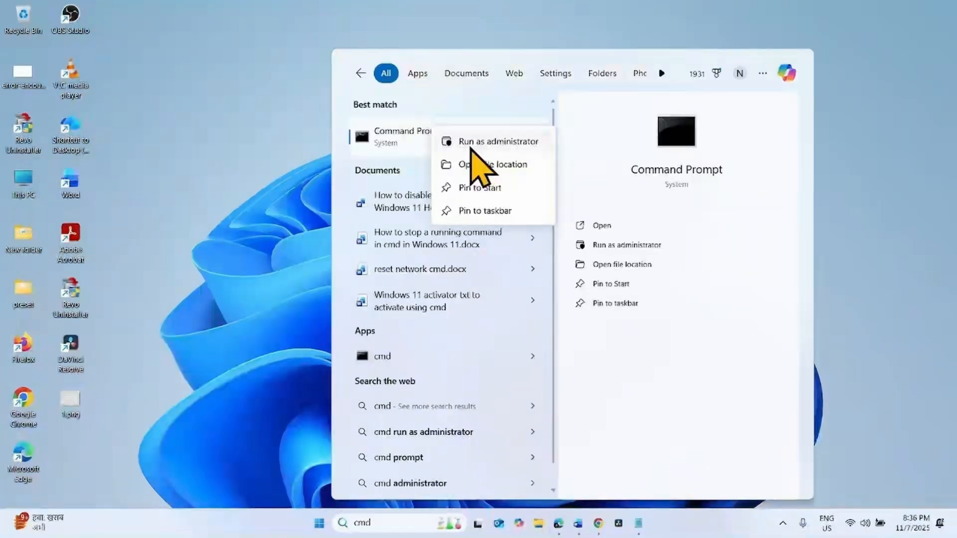
click(499, 141)
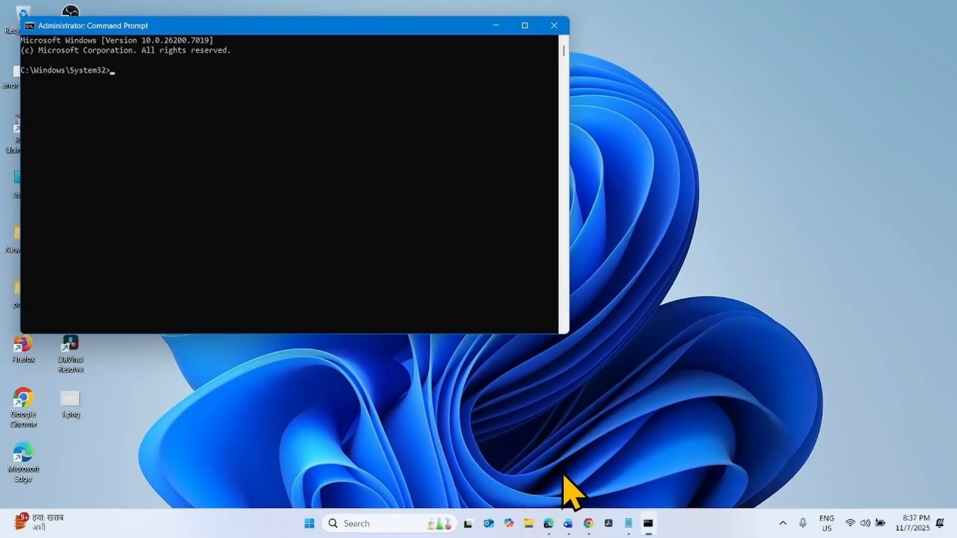
click(628, 525)
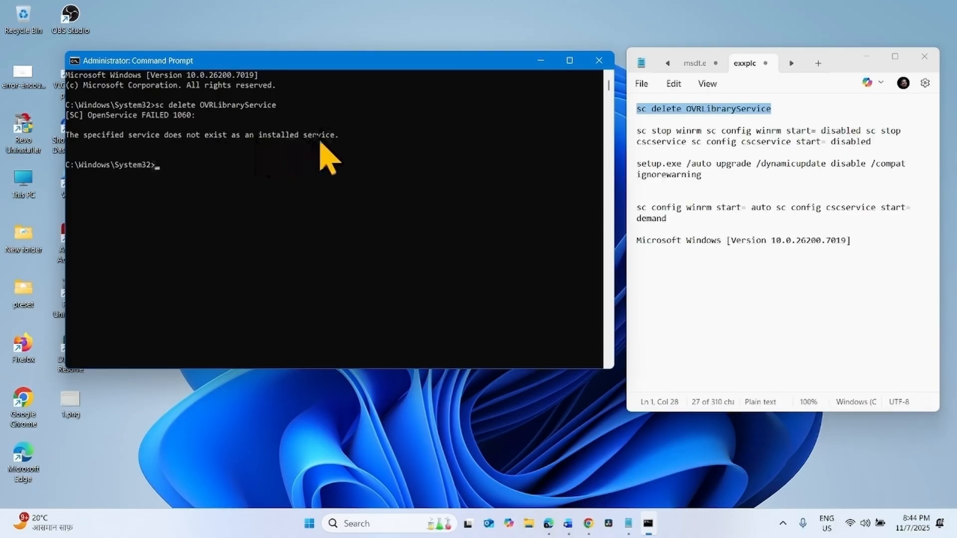
mouse_move(347, 162)
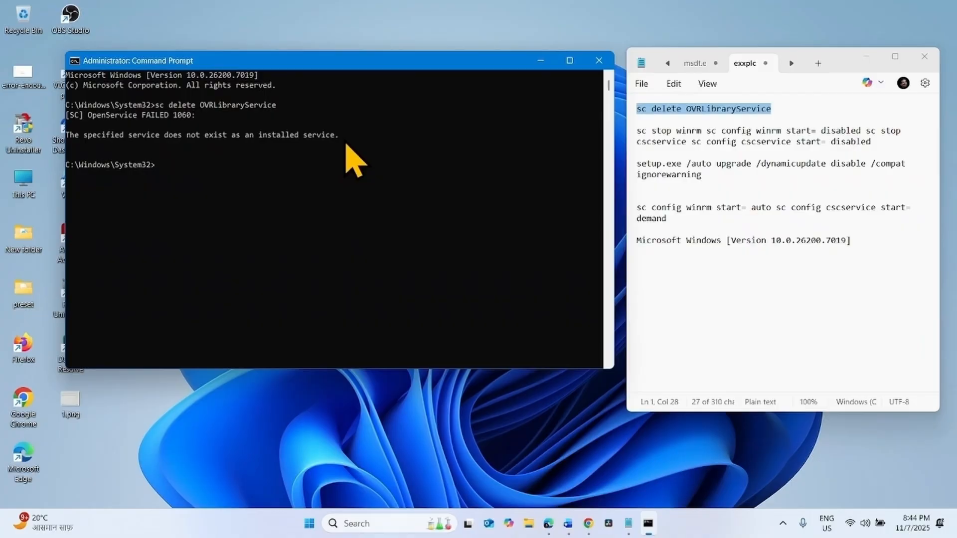
mouse_move(375, 160)
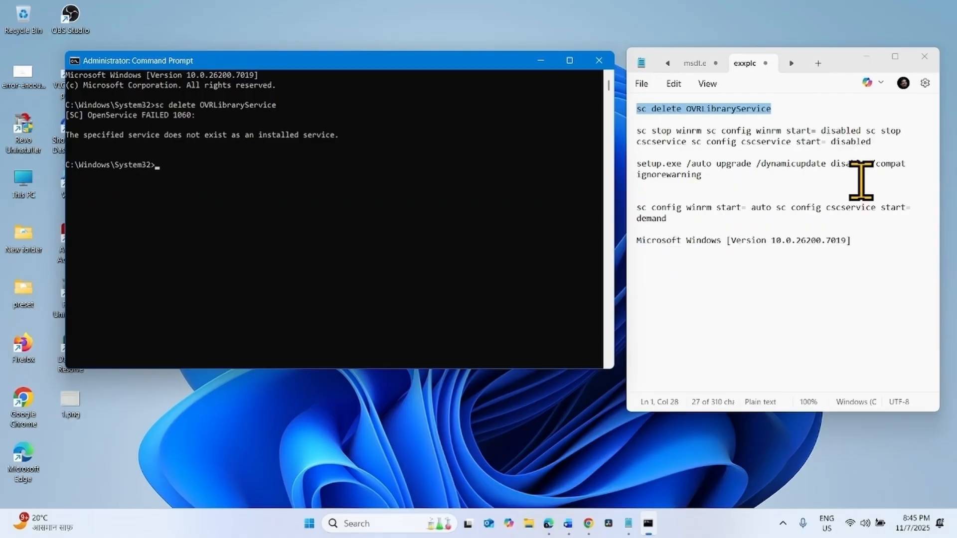
Run 'sc delete OVRLibraryService' in the admin console, which reports the service is not installed.
click(865, 141)
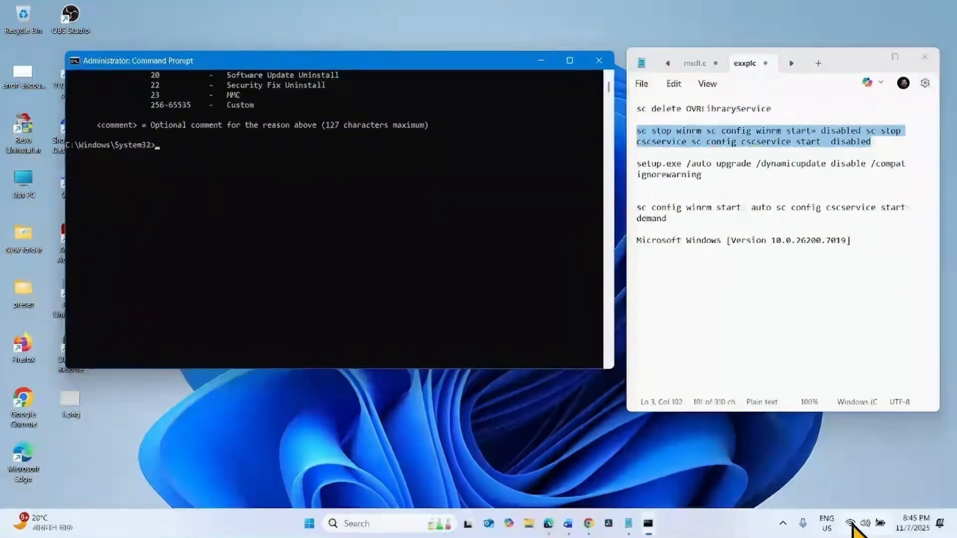
Disconnect Wi-Fi from the network quick settings so the PC goes offline.
click(864, 522)
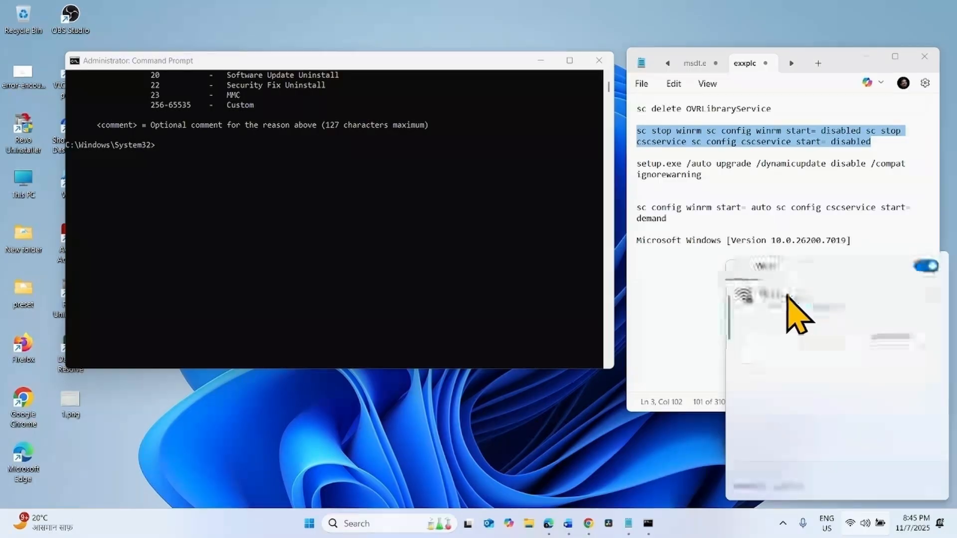
click(776, 299)
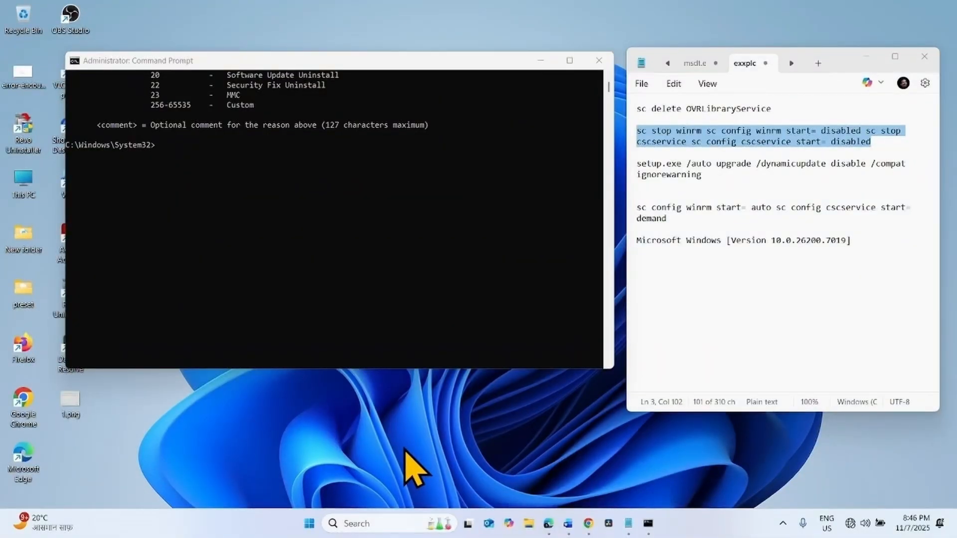
mouse_move(730, 199)
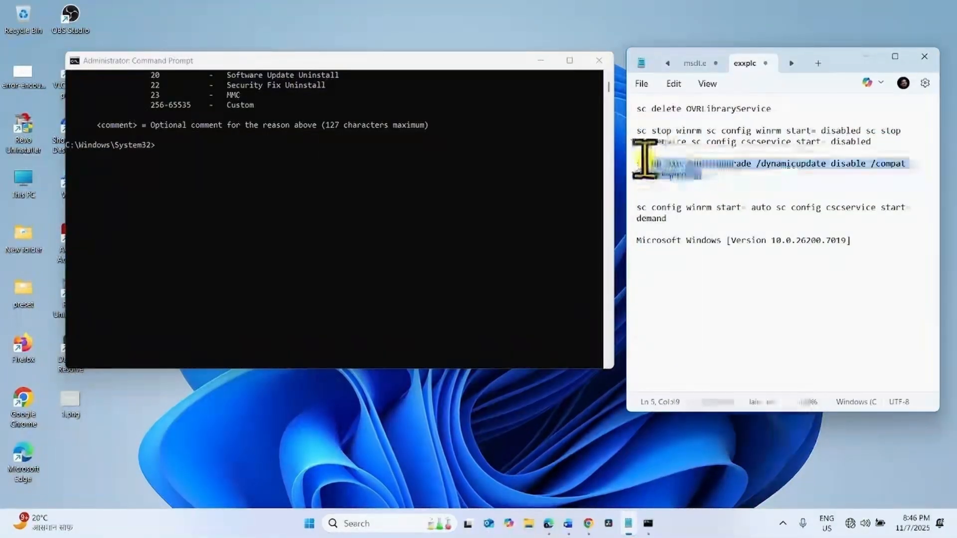
Run the setup.exe /auto upgrade line and the sc config winrm start= auto restore line.
right_click(702, 170)
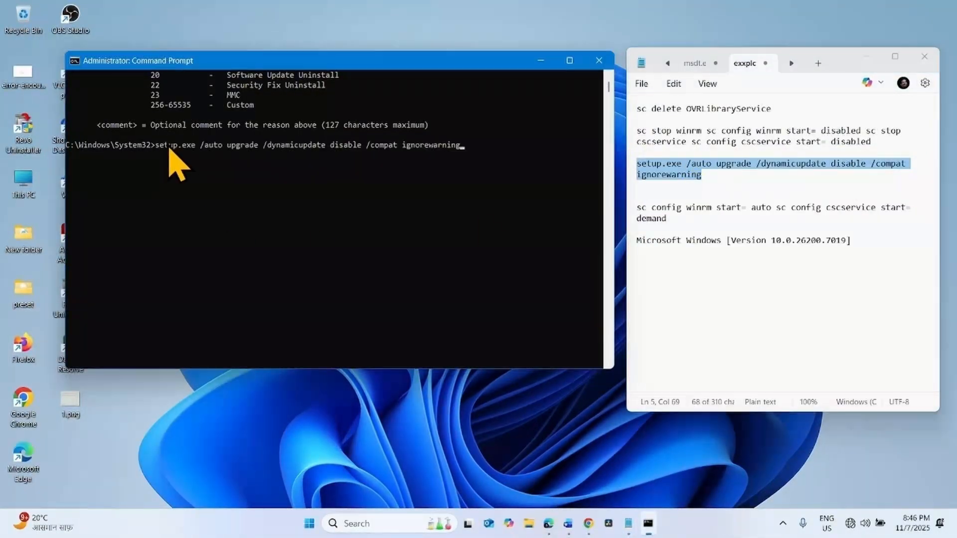
mouse_move(297, 281)
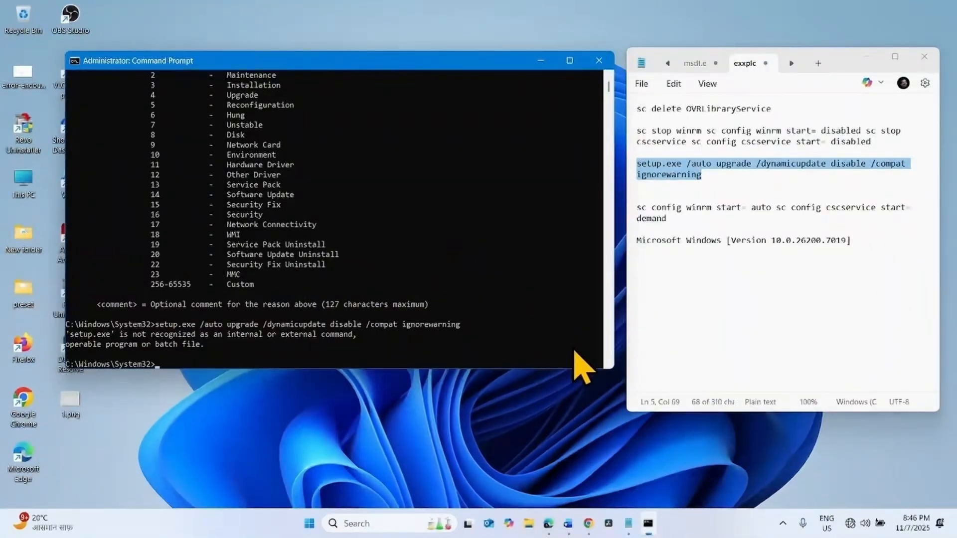
click(678, 219)
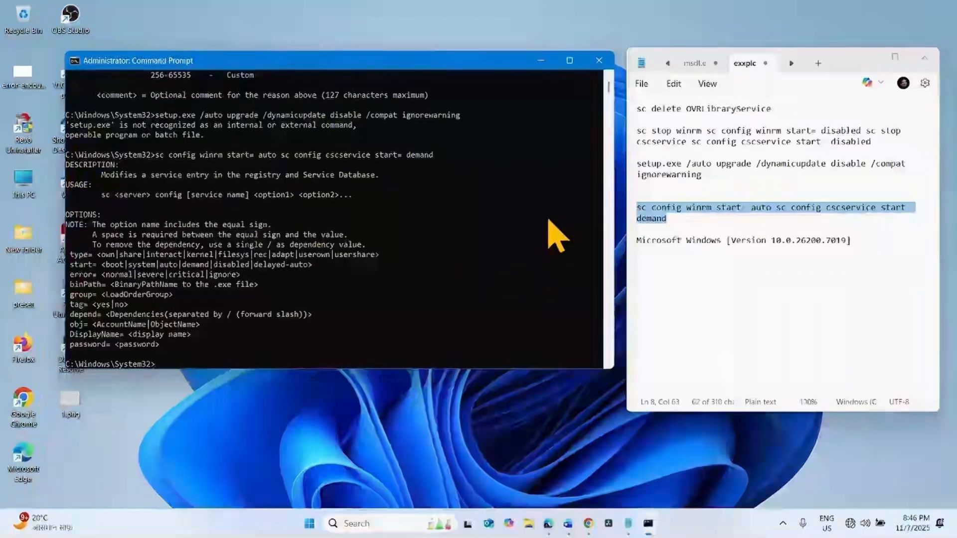
Close the administrator console and the Notepad window holding the commands.
click(599, 59)
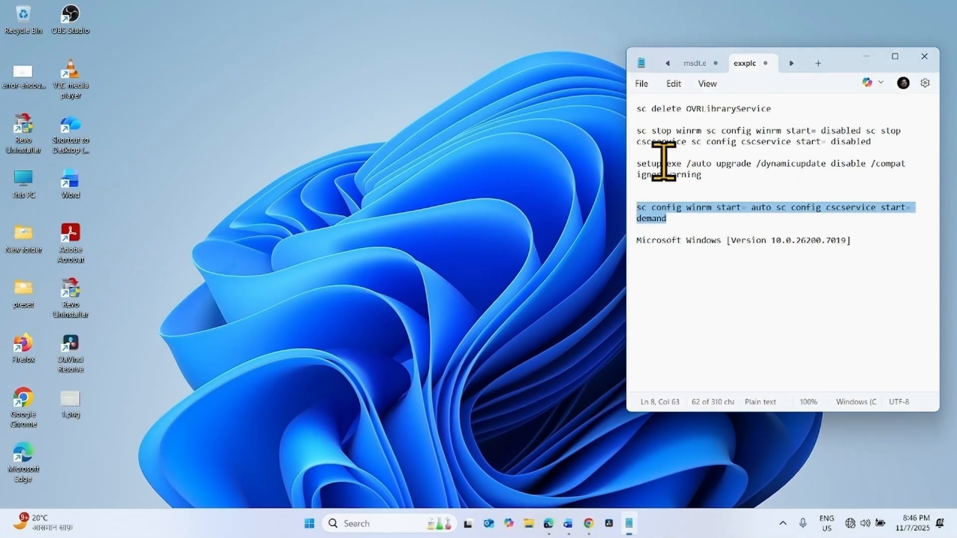
click(923, 56)
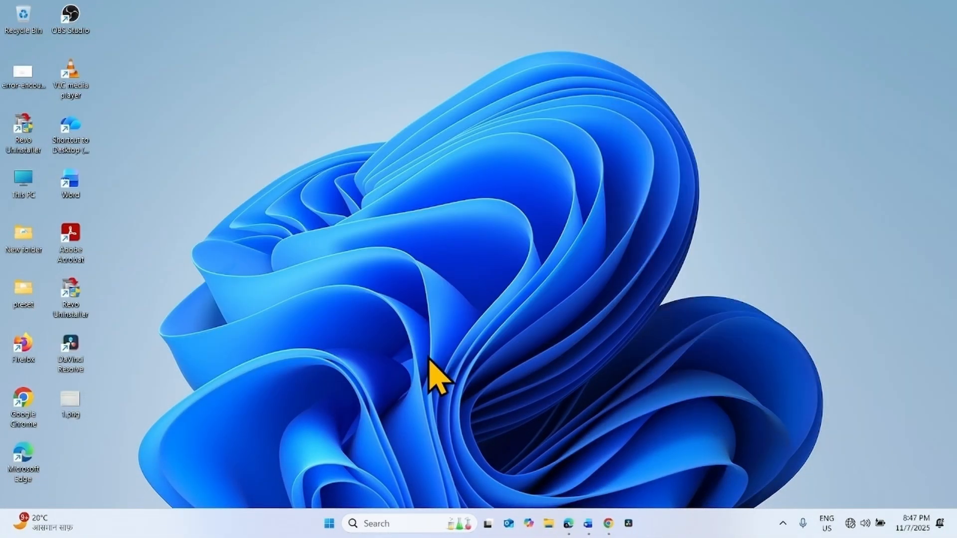